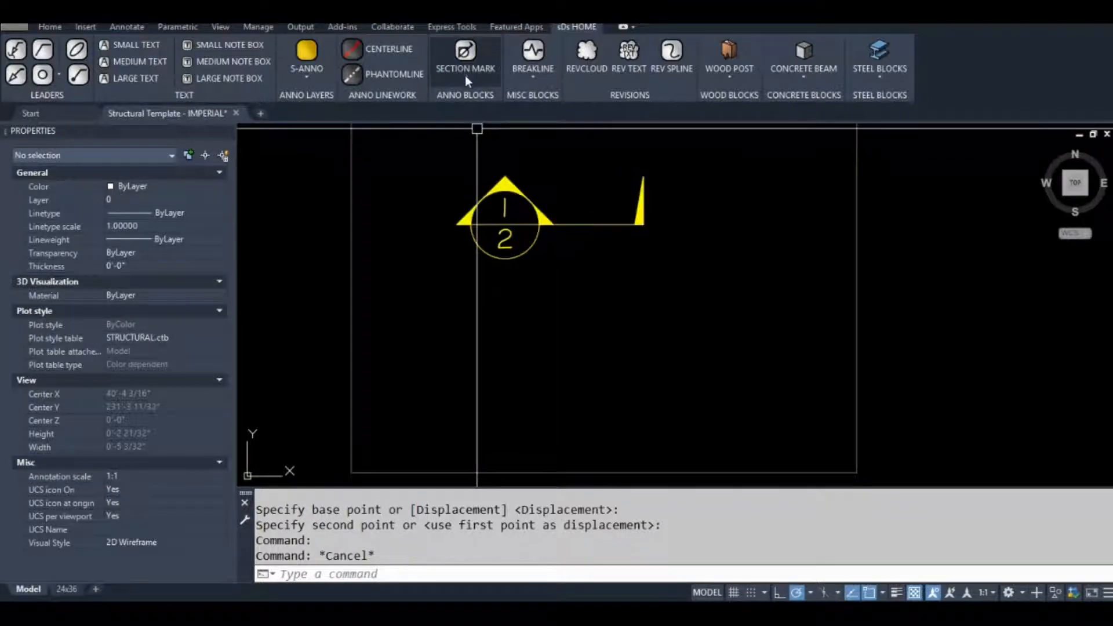
Step: Try the SECTION MARK button, then start inserting the section mark block with -INSERT
{"action": "left_click", "coordinate": [464, 59]}
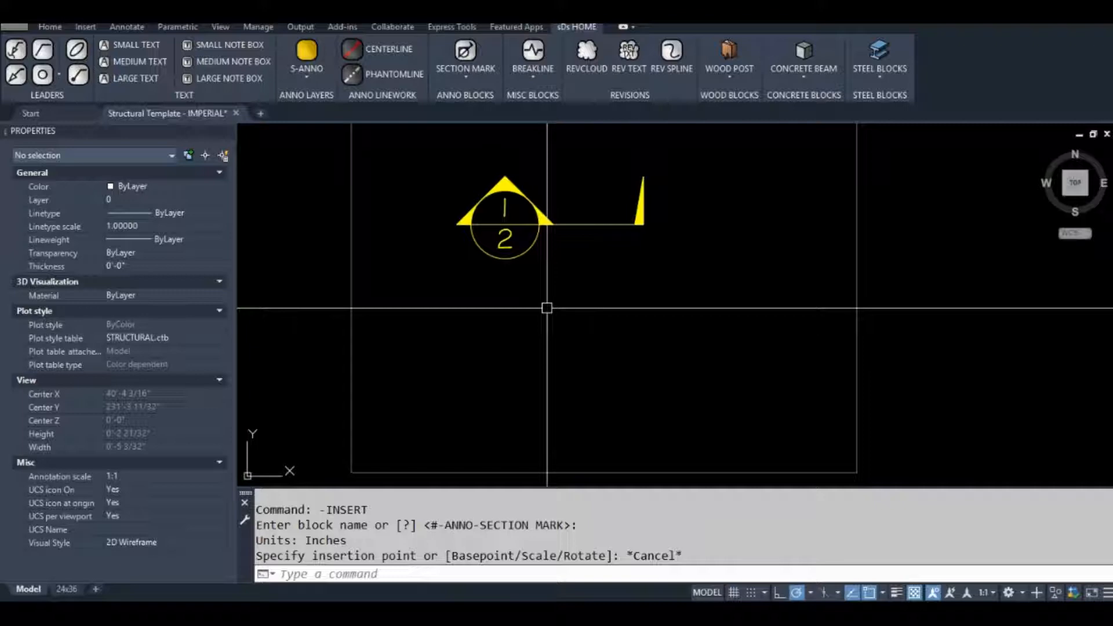
{"action": "type", "text": "INSERT"}
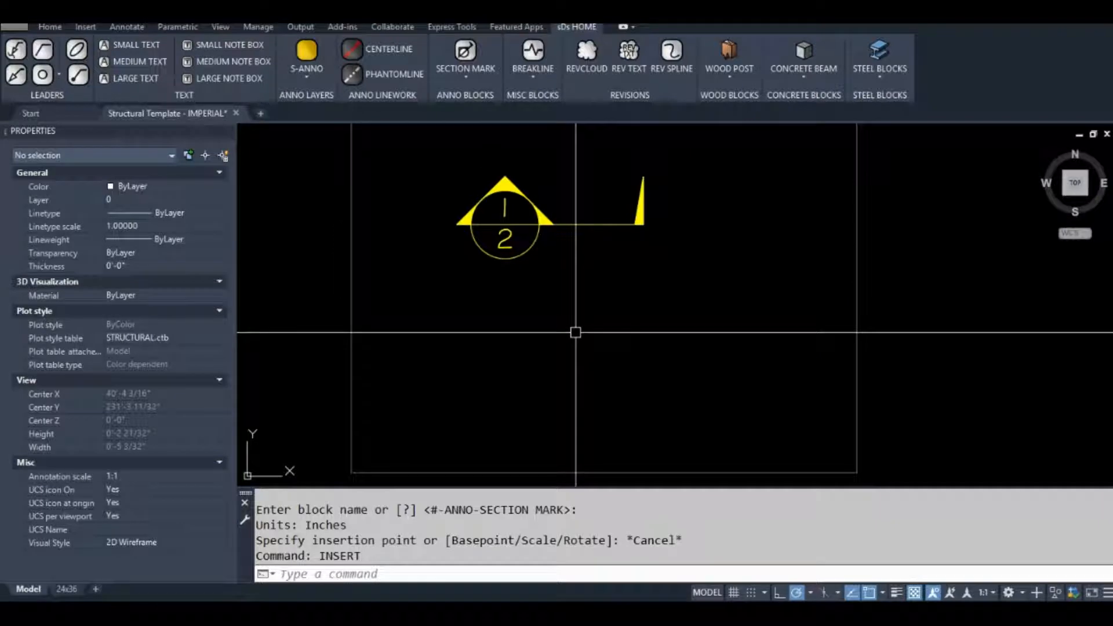
{"action": "type", "text": "-INSERT Specify insertion point or [Basepoint Scale Rotate]:"}
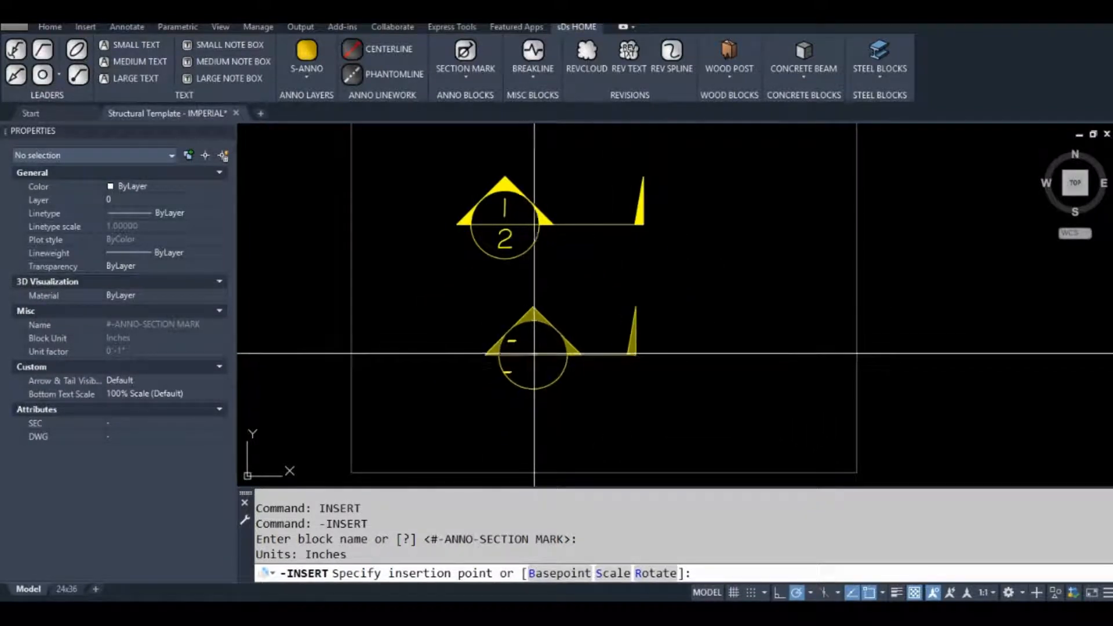
Step: Place the second blank section mark below the first at scale 1
{"action": "left_click", "coordinate": [503, 341]}
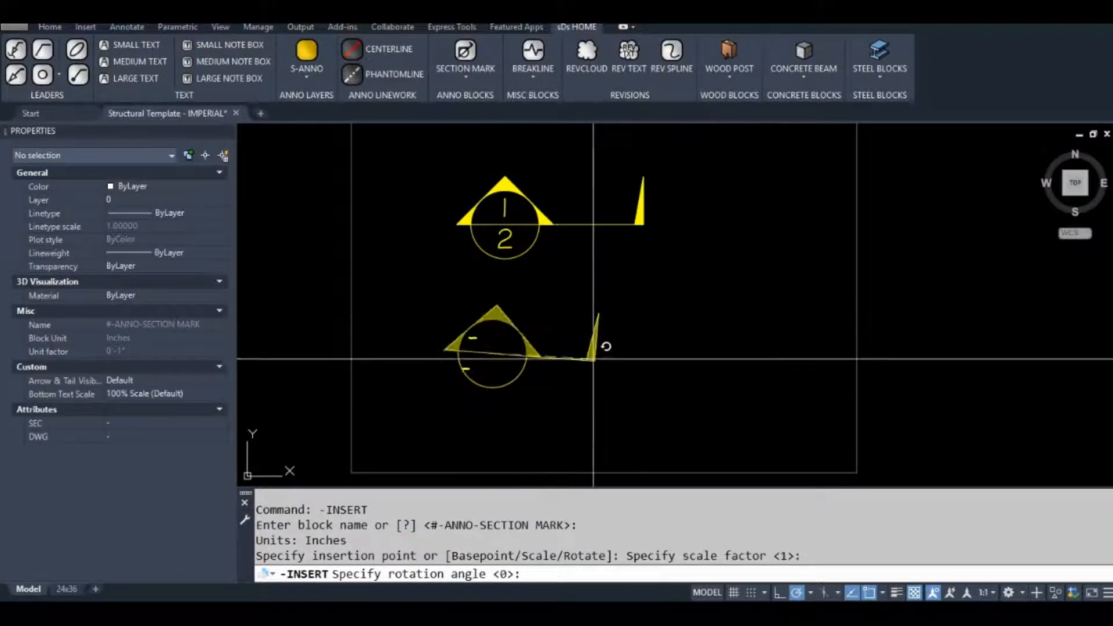
{"action": "mouse_move", "coordinate": [635, 353]}
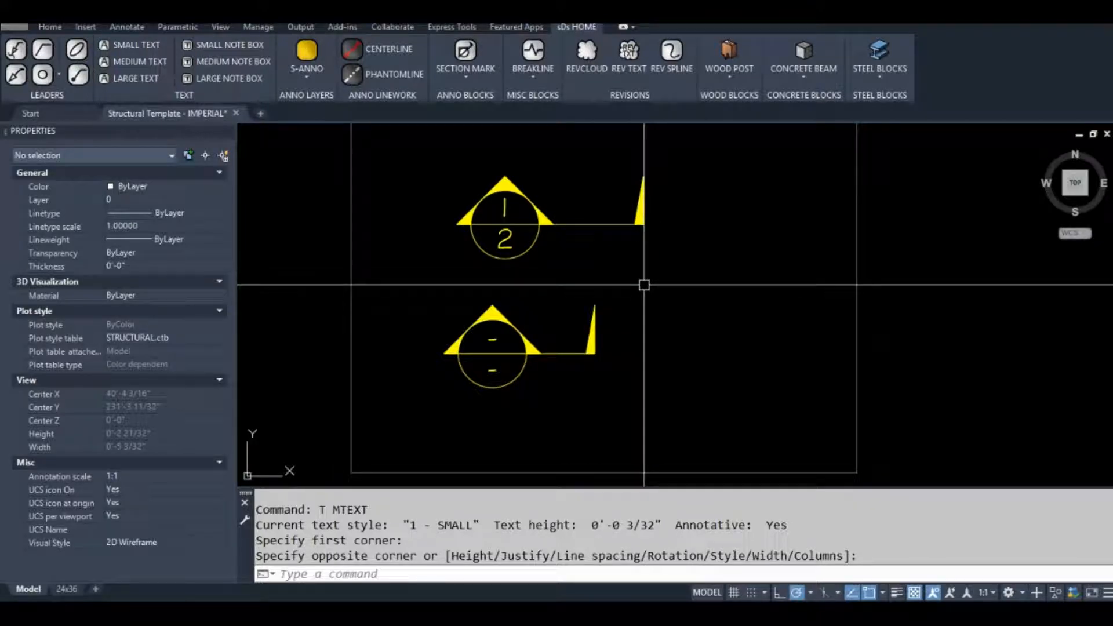
Step: Set the current layer to S-ANNO using CLAYER
{"action": "type", "text": "CLAYER"}
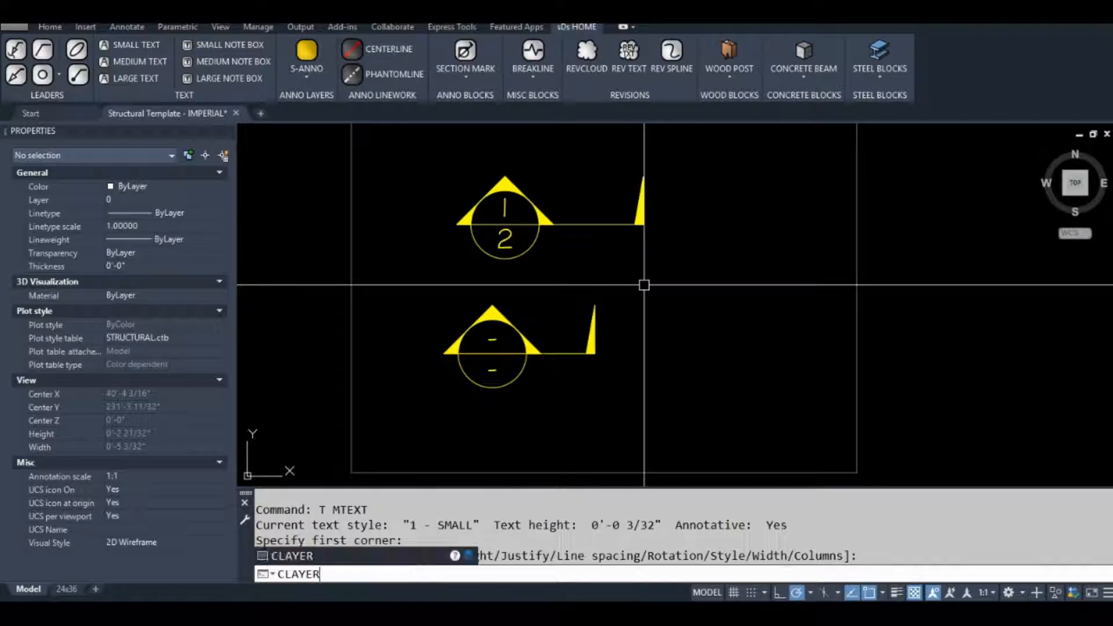
{"action": "type", "text": "S"}
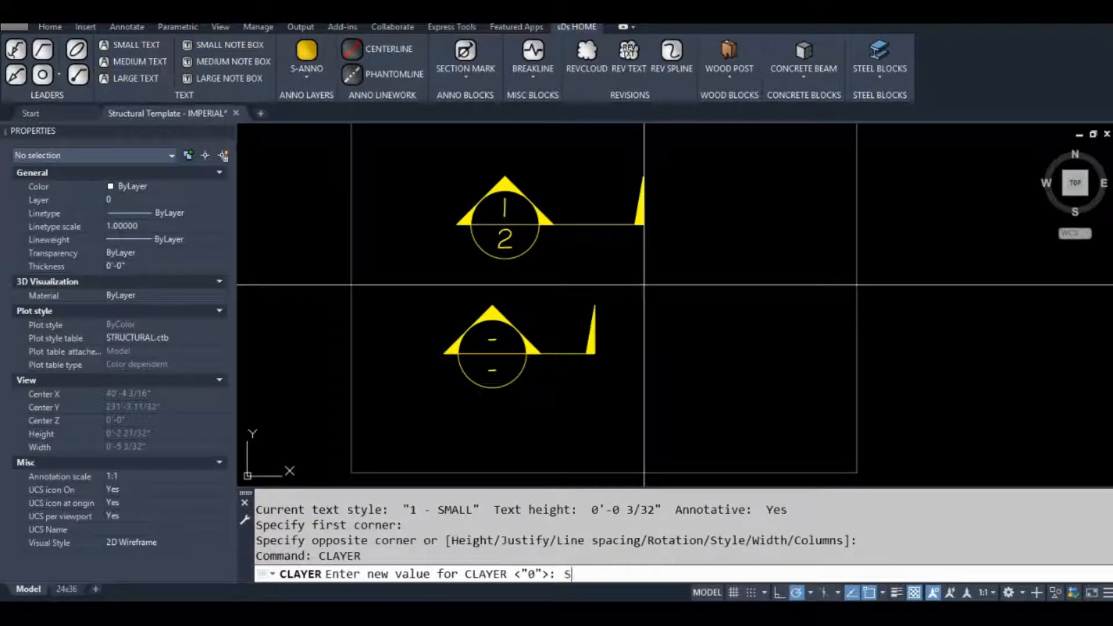
{"action": "type", "text": "-ANNO"}
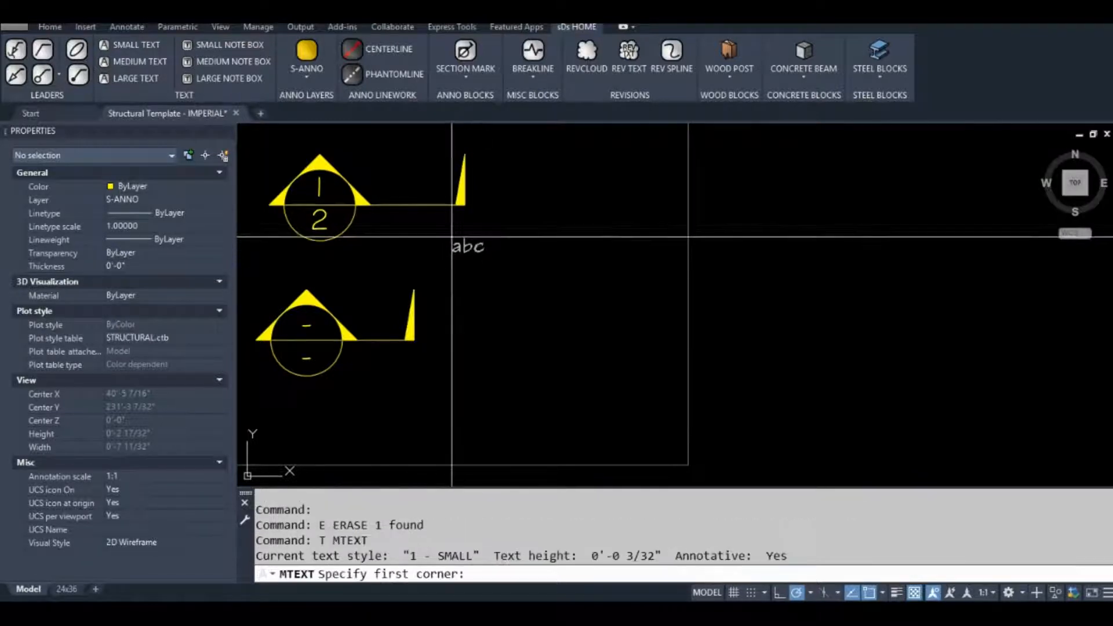
Step: Write a multiline text note with lines CLAYER;, S-ANNO; and _.-INSERT;
{"action": "left_click", "coordinate": [451, 212]}
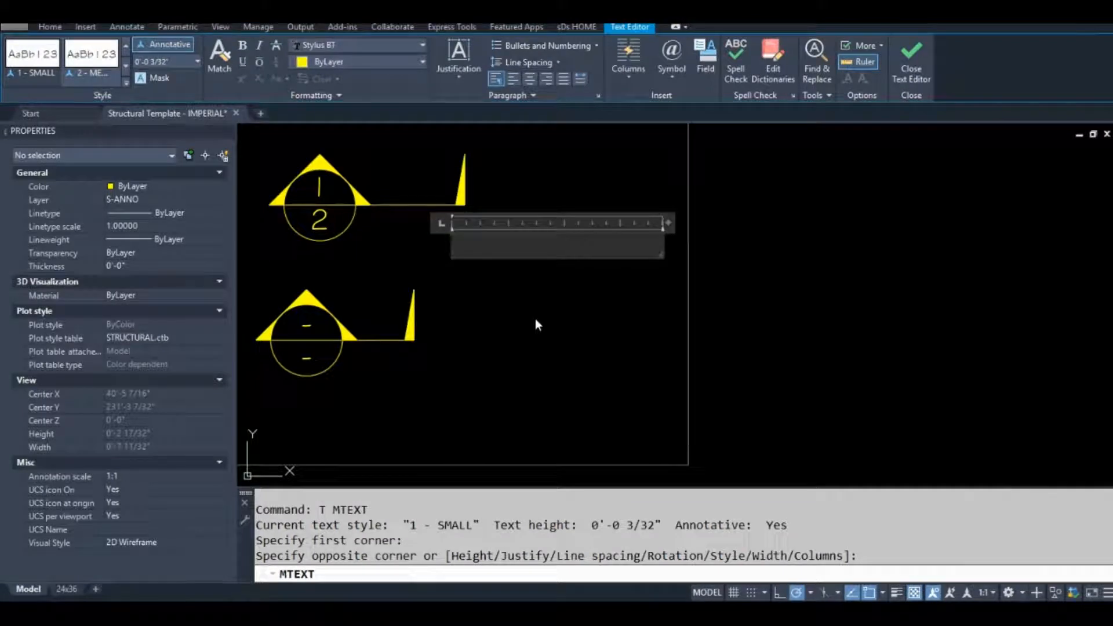
{"action": "type", "text": "CLAYER"}
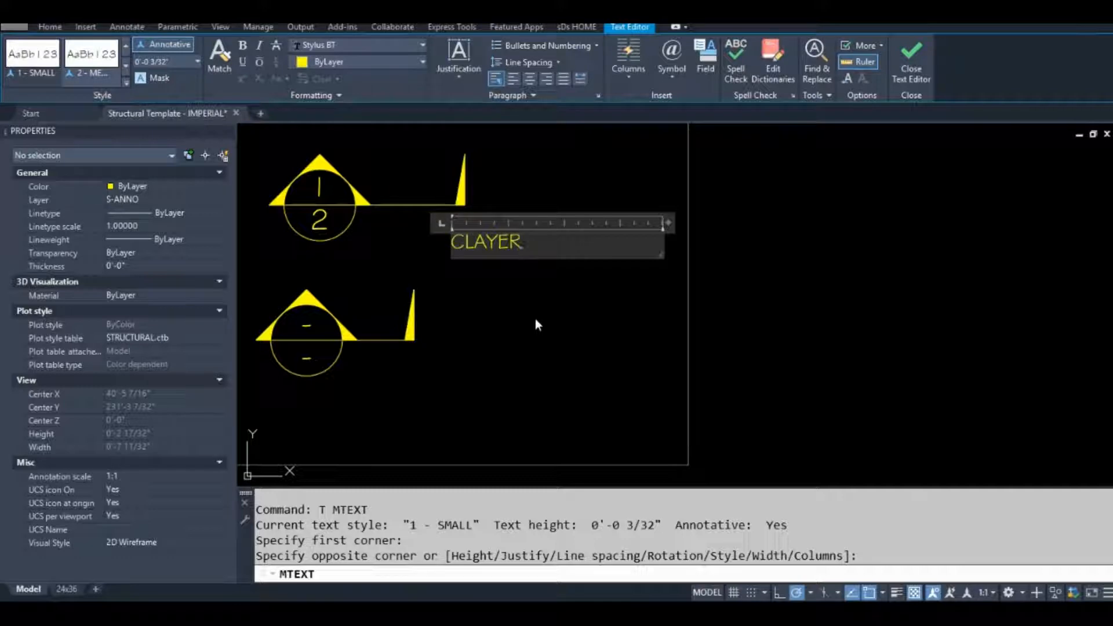
{"action": "type", "text": ";"}
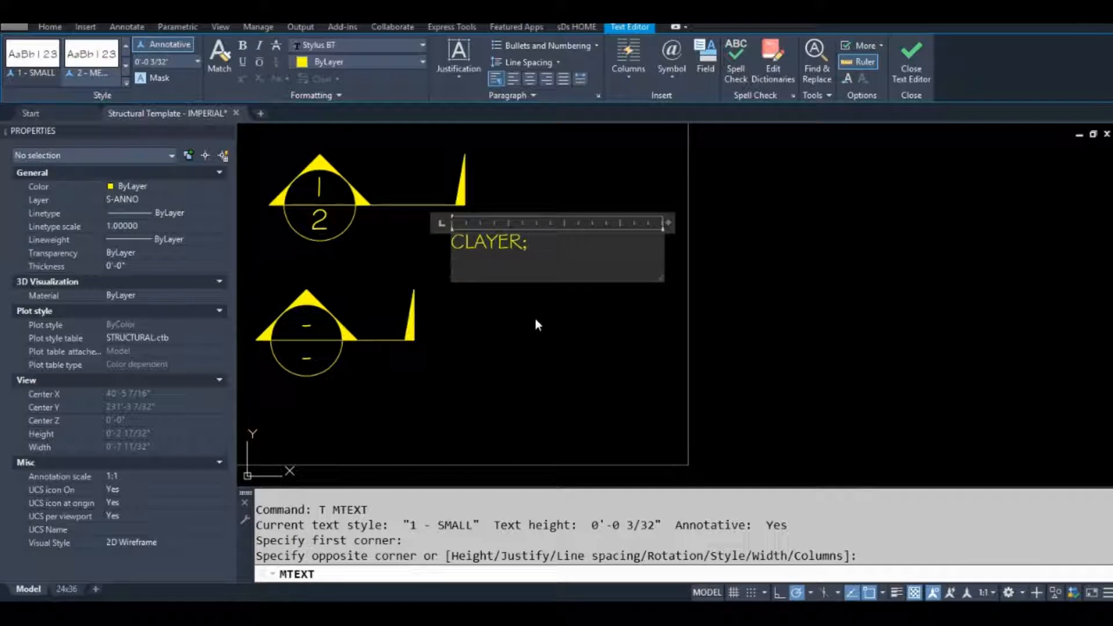
{"action": "type", "text": "S-ANNO:"}
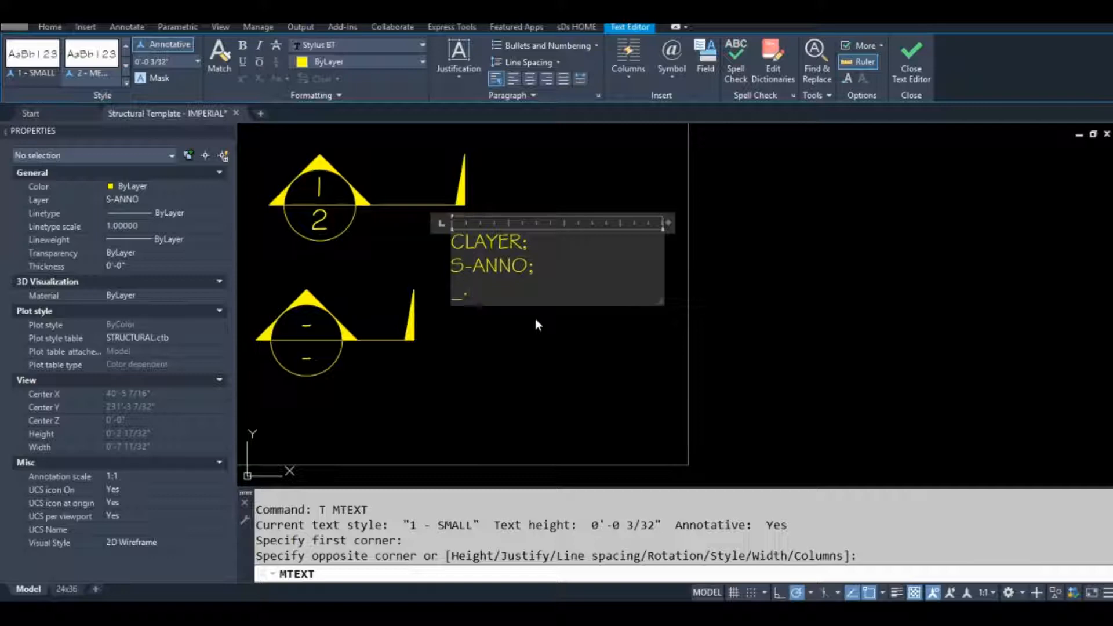
{"action": "type", "text": "INSERT;"}
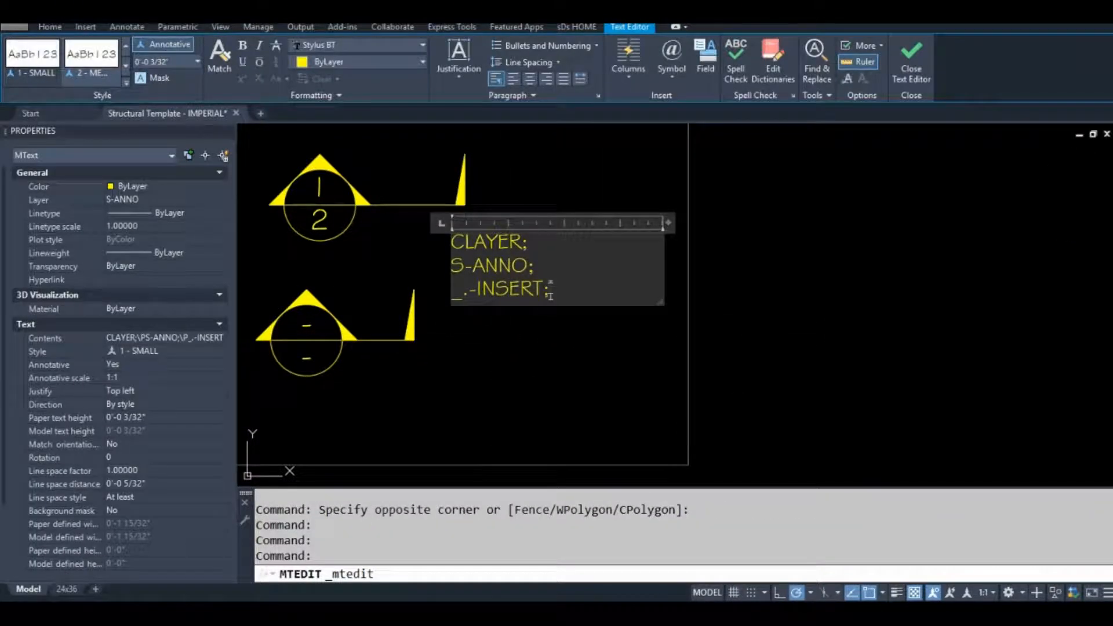
Step: Add "#-ANNO-SECTION MARK";, \, 1; and 0; lines to the note and close the editor
{"action": "type", "text": "\"#-ANNO-SECTION MARK\";"}
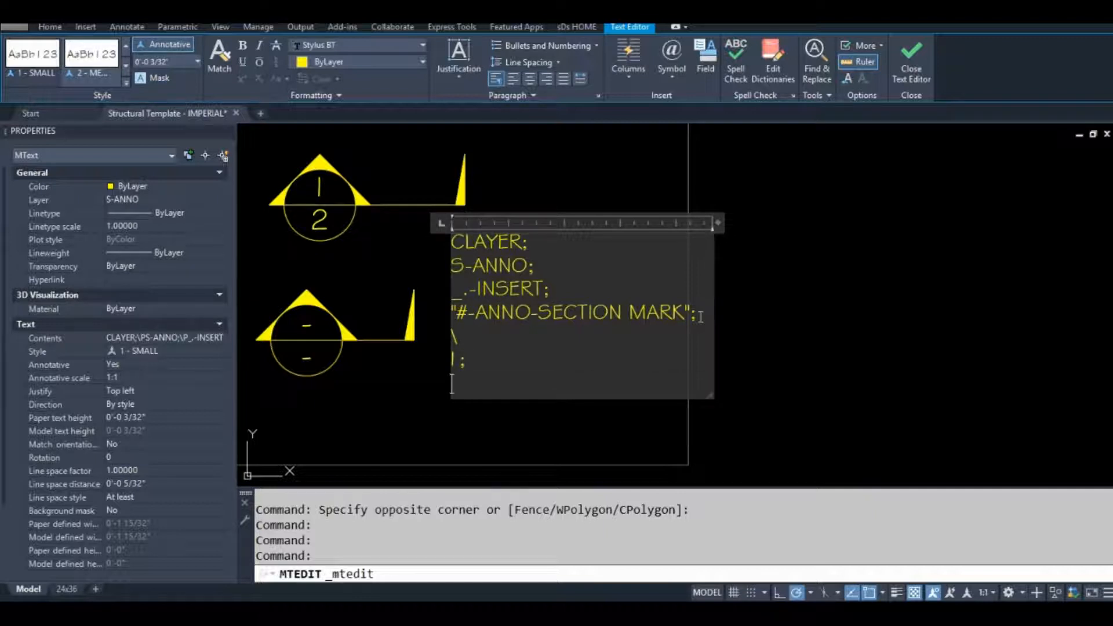
{"action": "type", "text": "O;"}
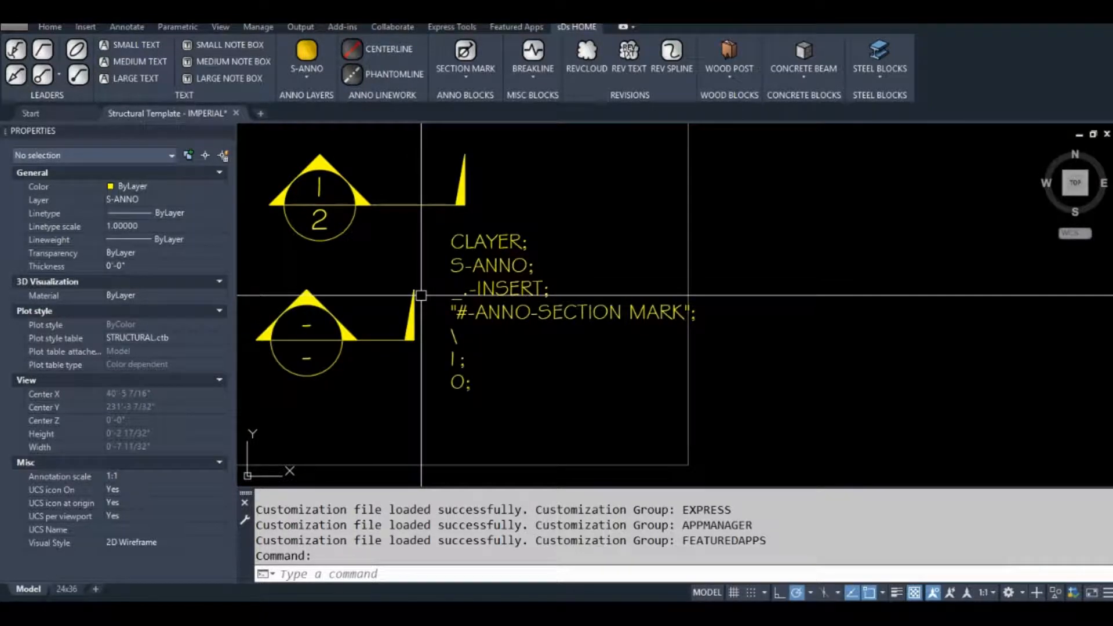
Step: Open the CUI editor and select the SECTION MARK command's Macro property
{"action": "type", "text": "CUI"}
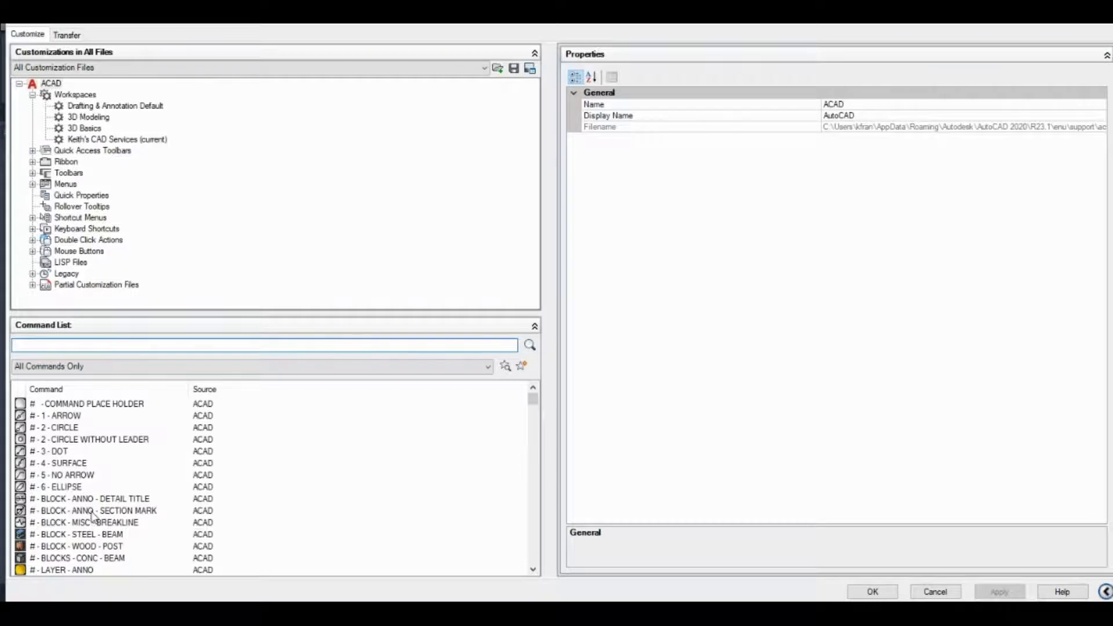
{"action": "left_click", "coordinate": [92, 510]}
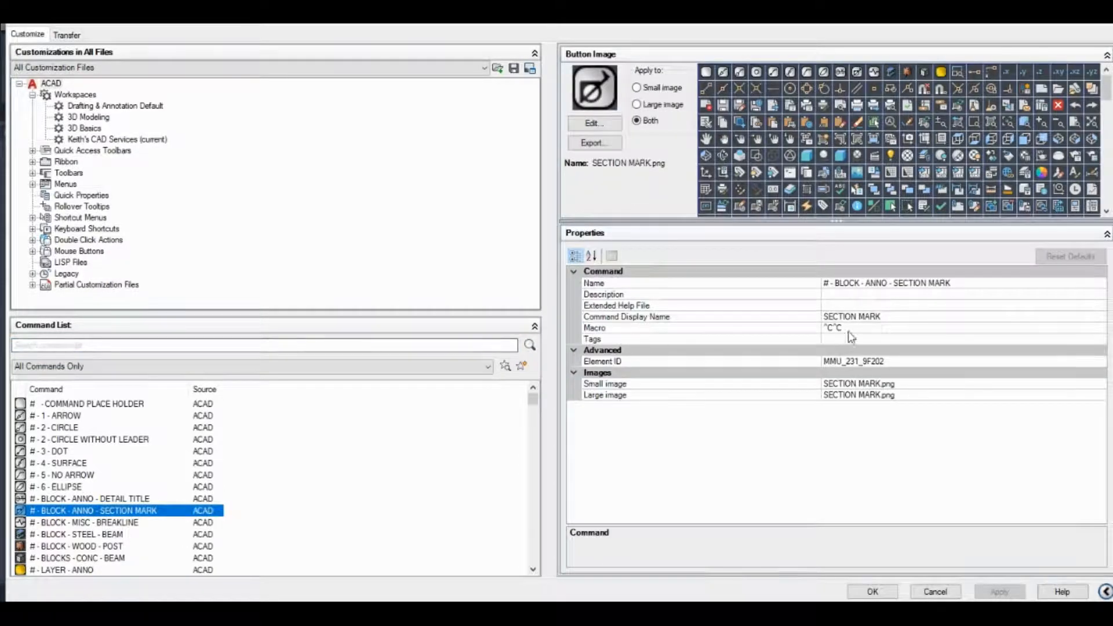
{"action": "left_click", "coordinate": [831, 327]}
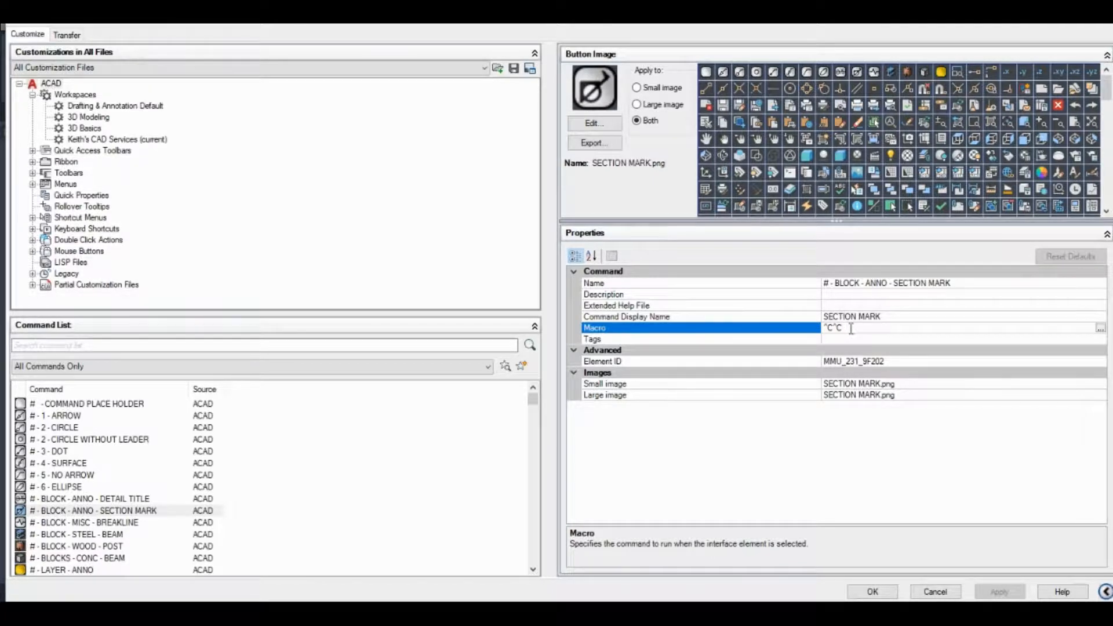
Step: Enter the macro ^C^CCLAYER;S-ANNO;_.-INSERT;"#-ANNO-SECTION MARK";\;1;0; and view it in full
{"action": "type", "text": "CLAYER"}
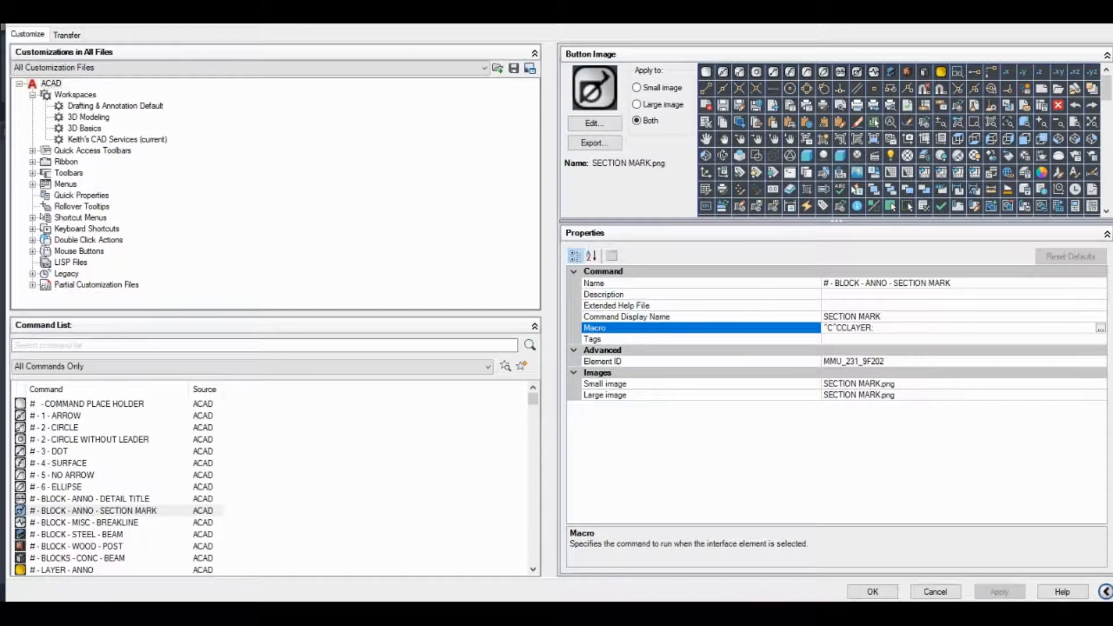
{"action": "type", "text": "S"}
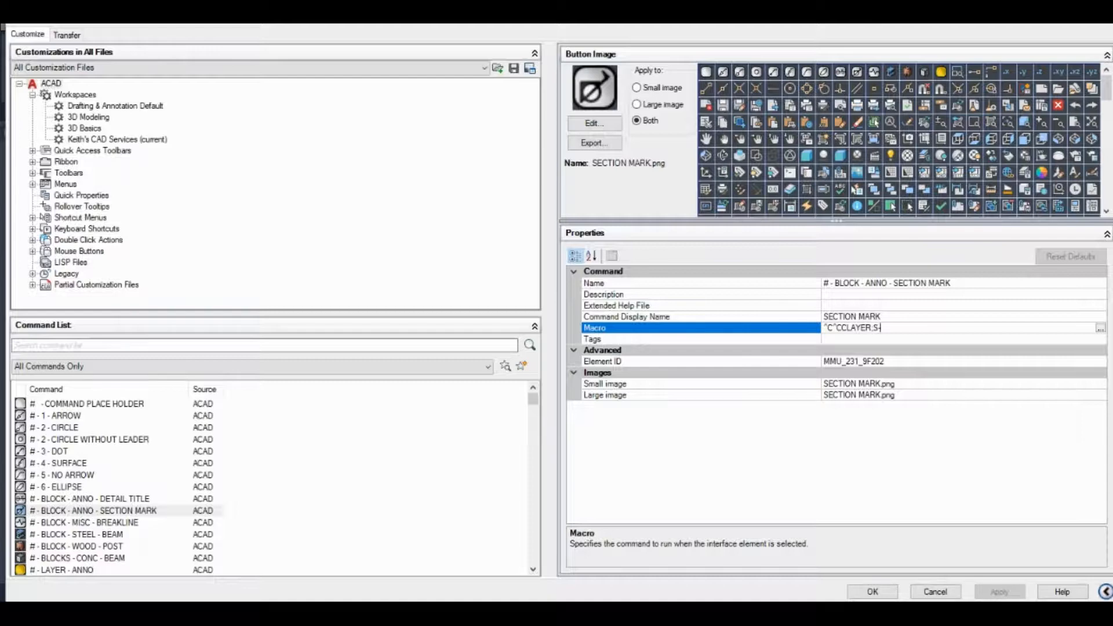
{"action": "type", "text": "-ANNO;_"}
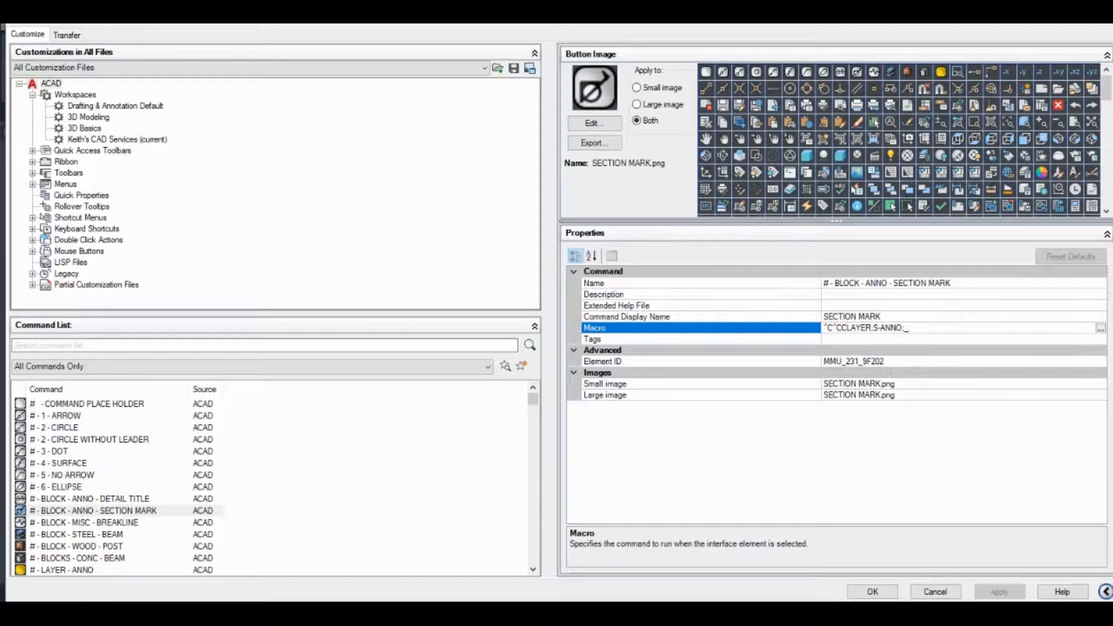
{"action": "type", "text": "-INSERT"}
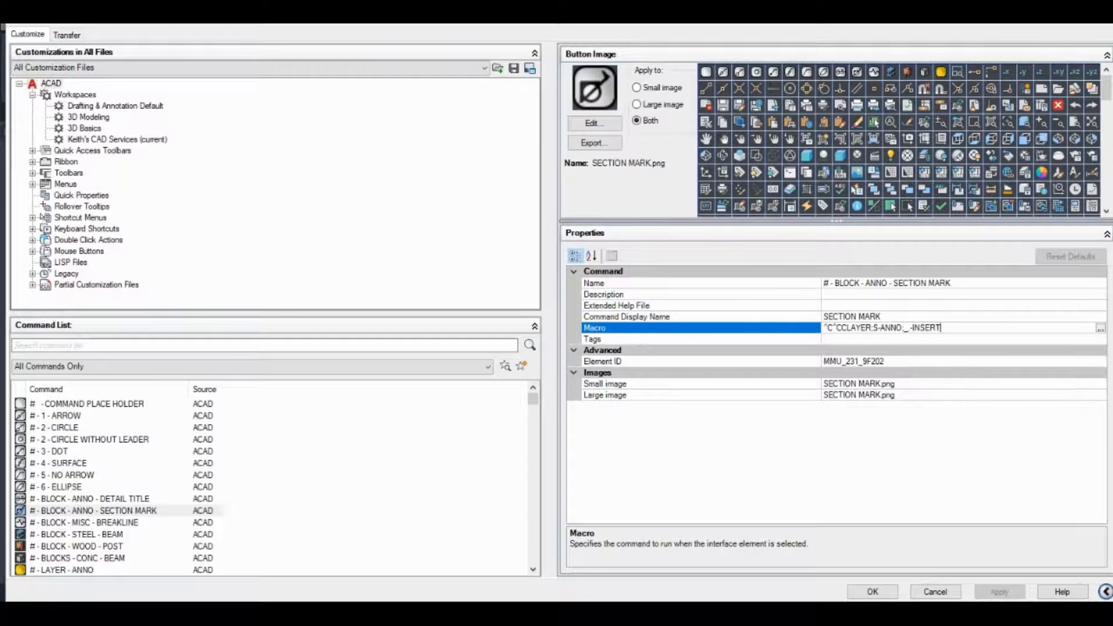
{"action": "type", "text": ";"}
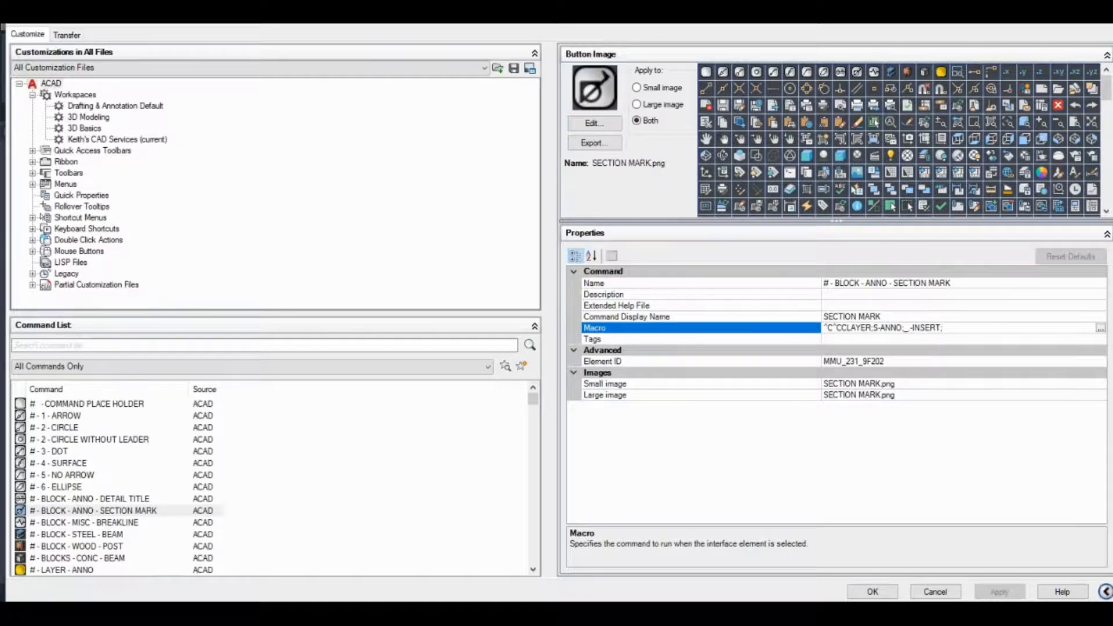
{"action": "type", "text": "#-ANNO-SECTION MARK\""}
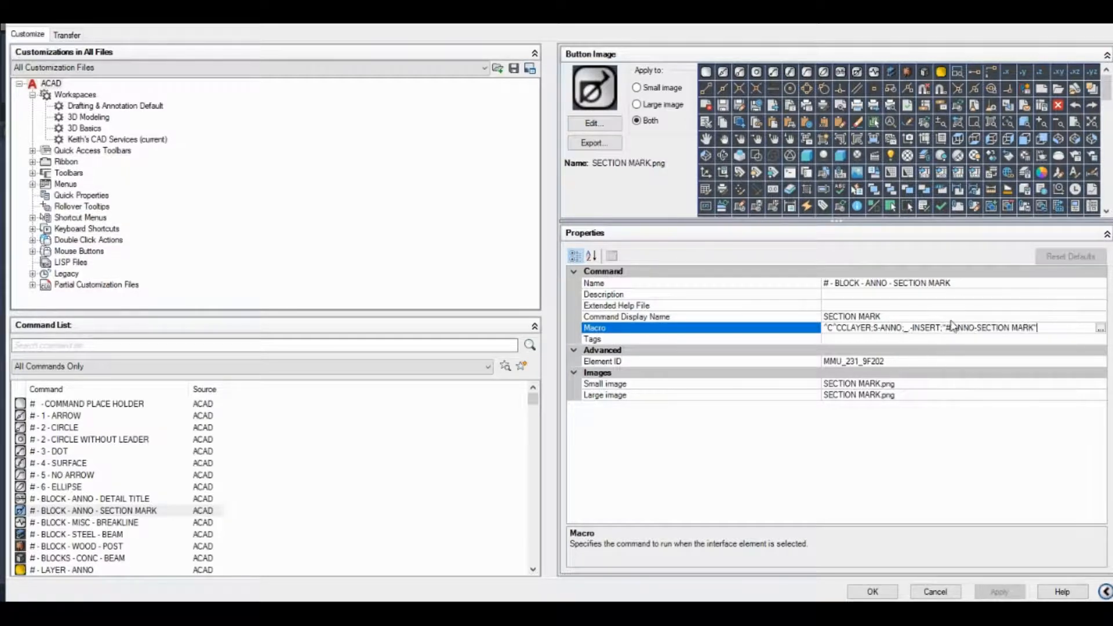
{"action": "double_click", "coordinate": [1004, 327]}
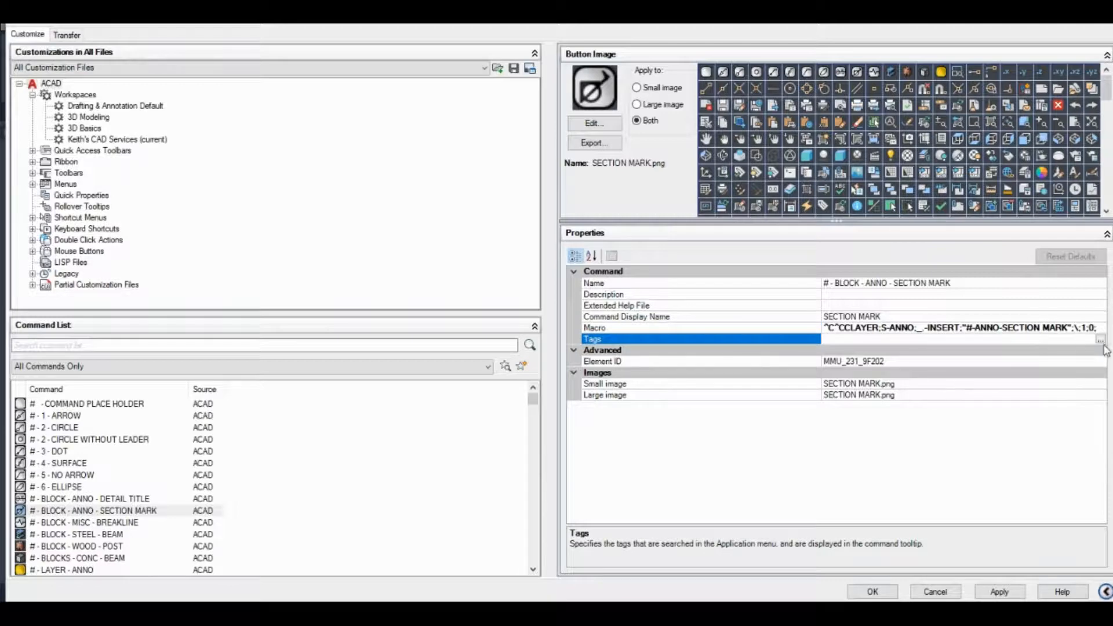
{"action": "left_click", "coordinate": [1100, 338]}
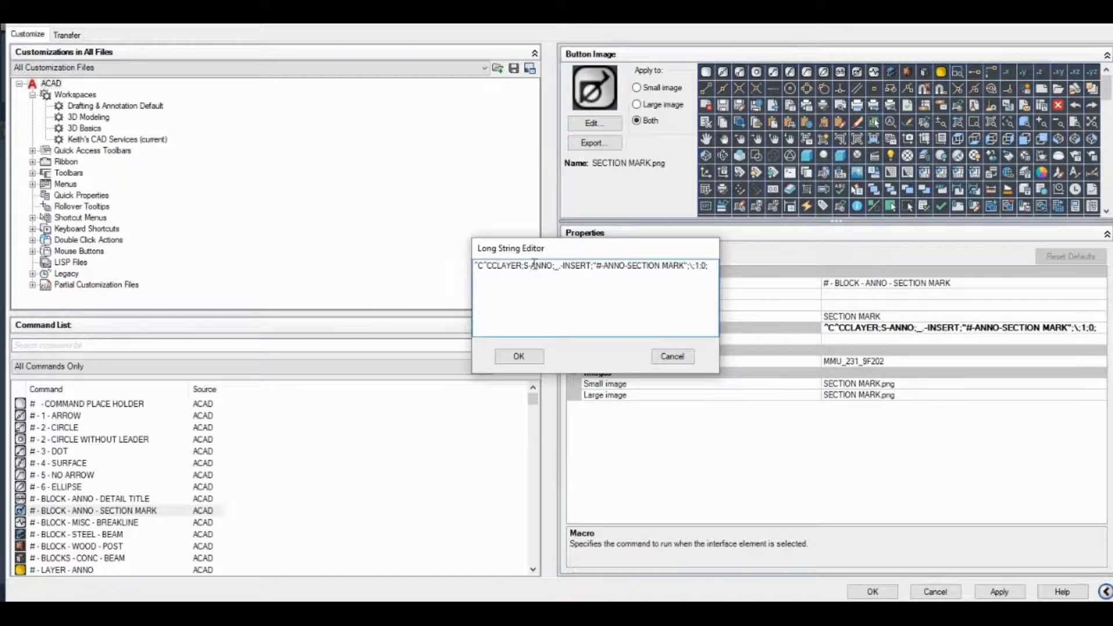
Step: Close the Long String Editor and apply the SECTION MARK macro changes
{"action": "left_click", "coordinate": [518, 355]}
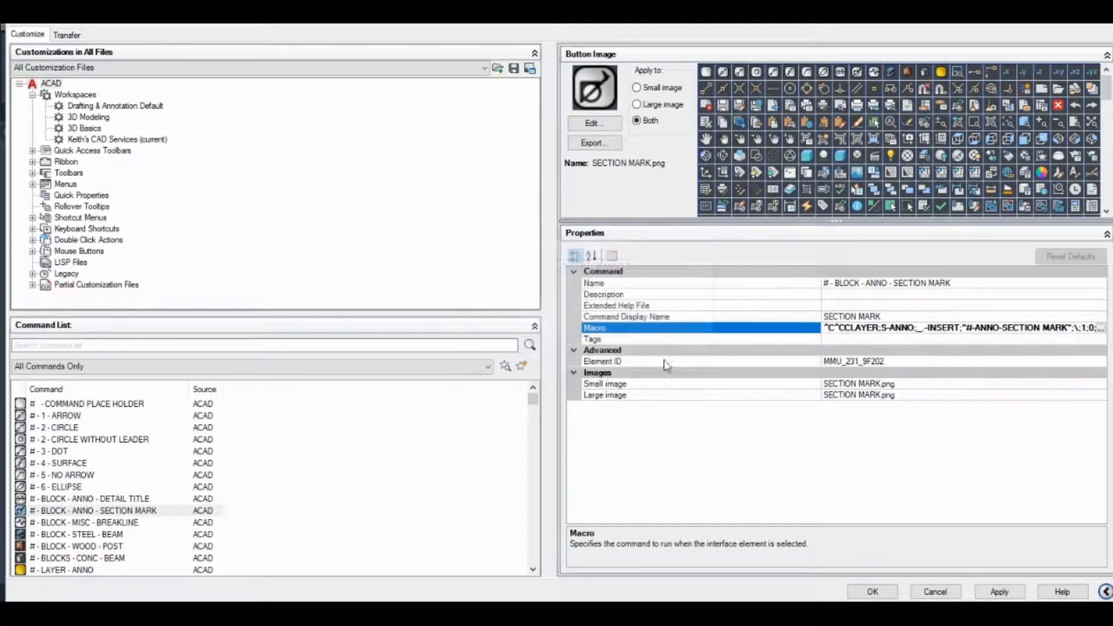
{"action": "left_click", "coordinate": [999, 591]}
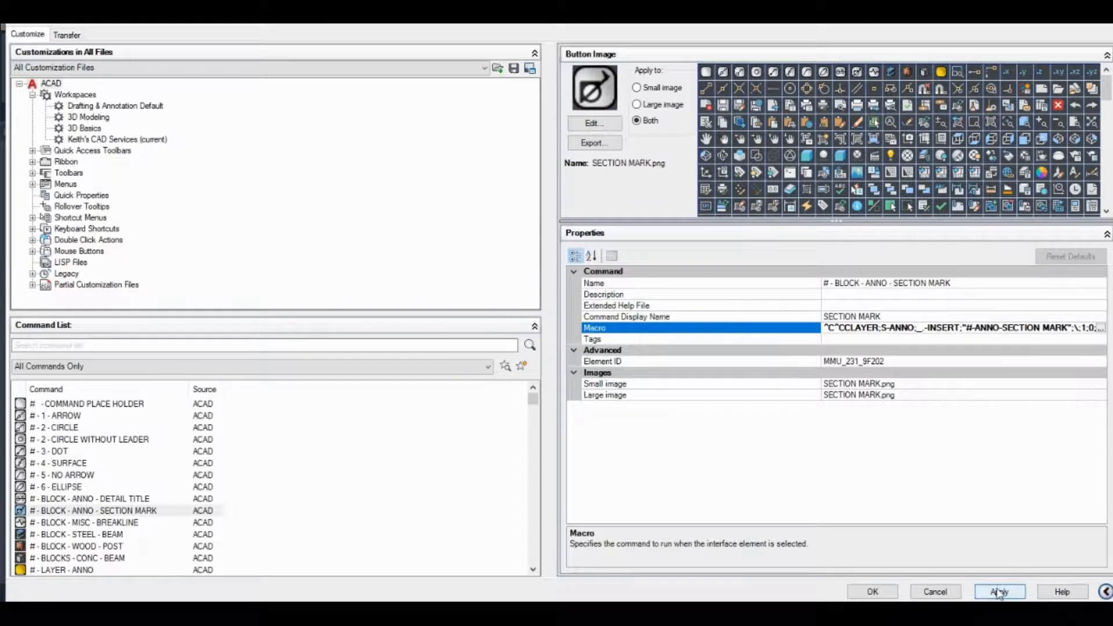
{"action": "left_click", "coordinate": [999, 591]}
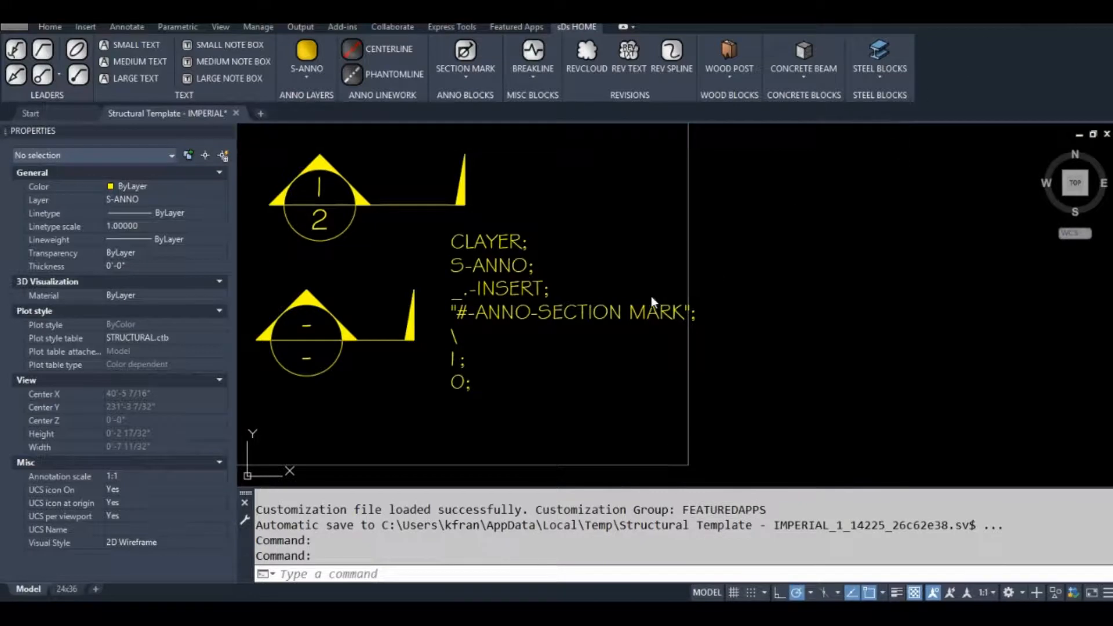
{"action": "mouse_move", "coordinate": [465, 59]}
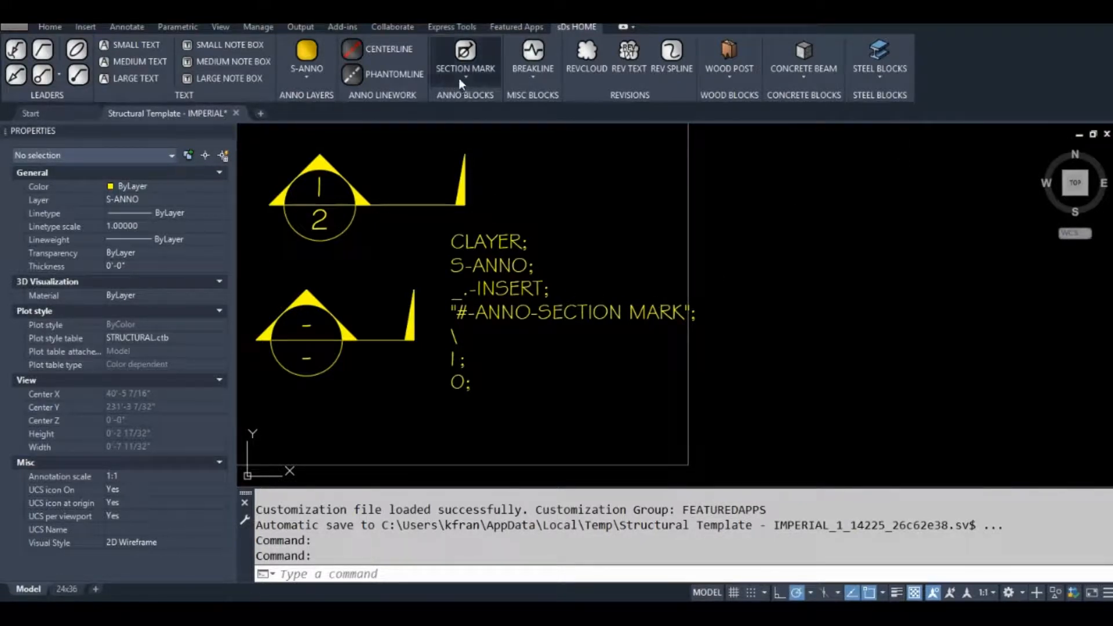
Step: Test the updated SECTION MARK command by placing a section mark in the drawing
{"action": "left_click", "coordinate": [464, 58]}
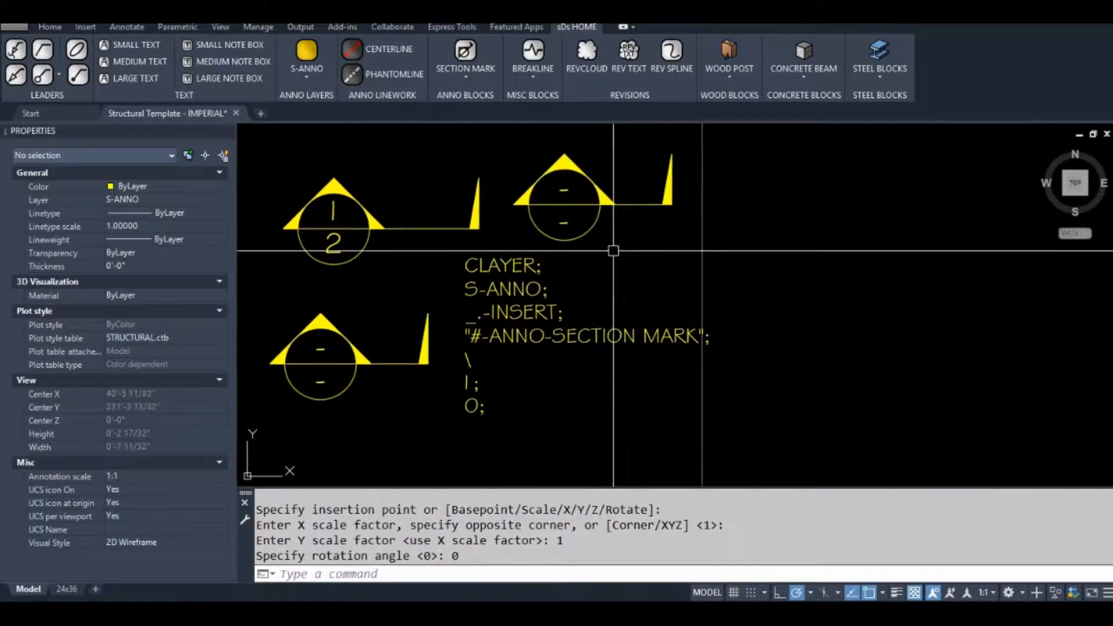
{"action": "left_click", "coordinate": [218, 199]}
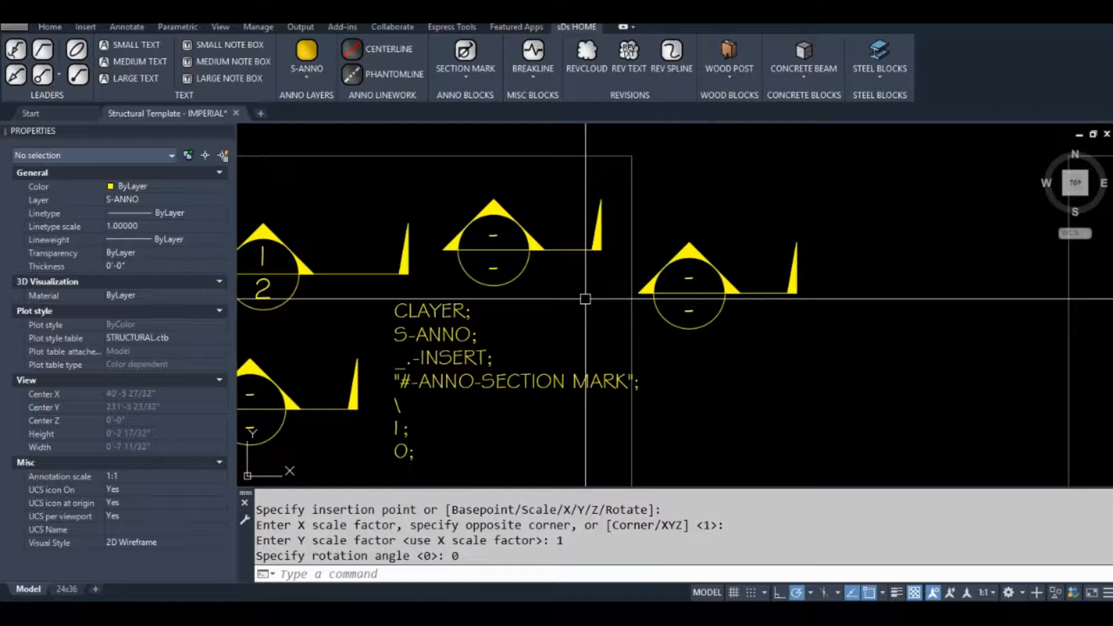
{"action": "mouse_move", "coordinate": [925, 133]}
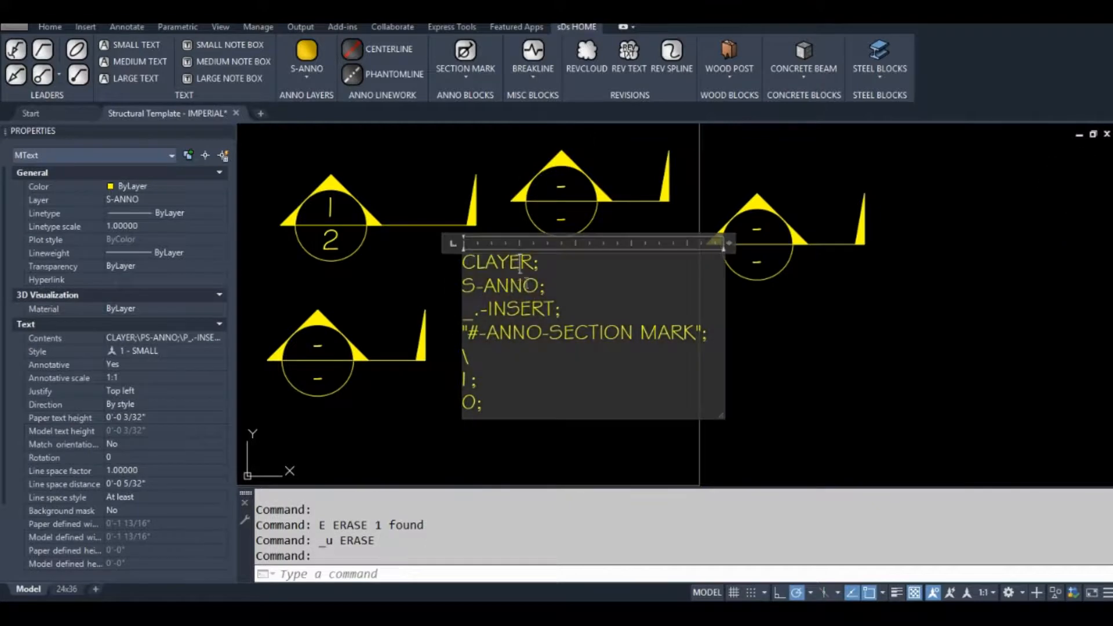
{"action": "double_click", "coordinate": [501, 285]}
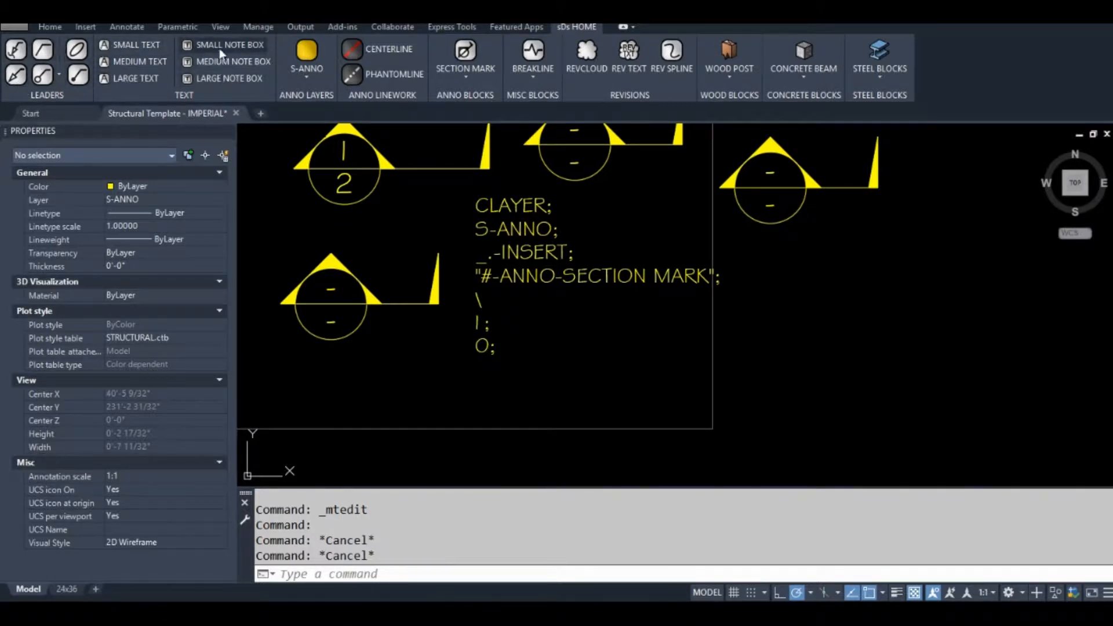
{"action": "mouse_move", "coordinate": [228, 45]}
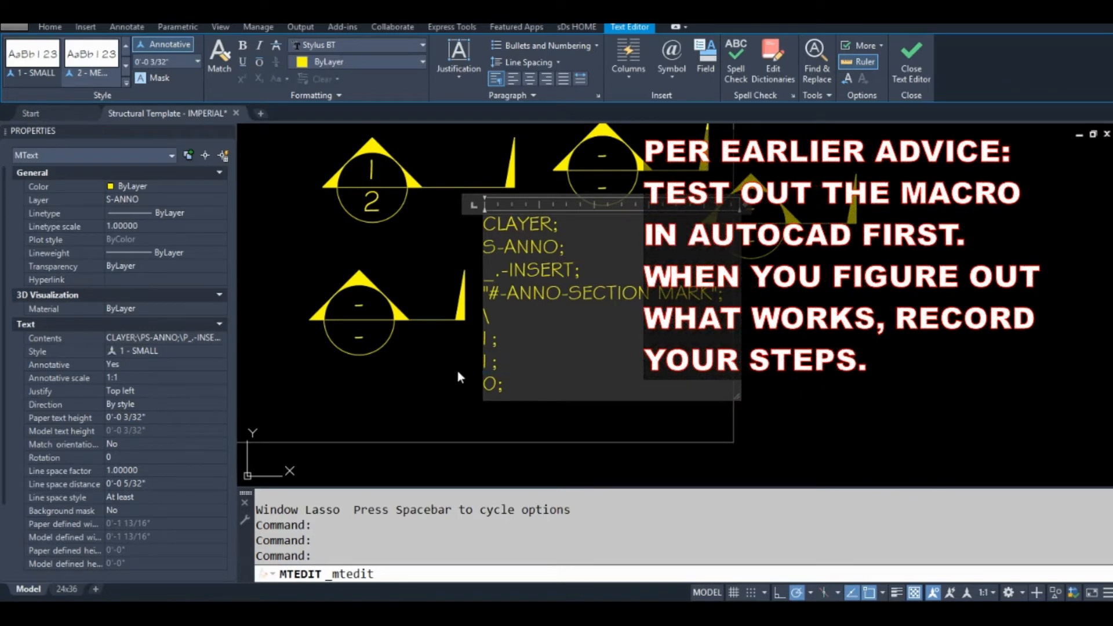
Step: Close the text editor after adding the extra 1; line to the note
{"action": "left_click", "coordinate": [910, 60]}
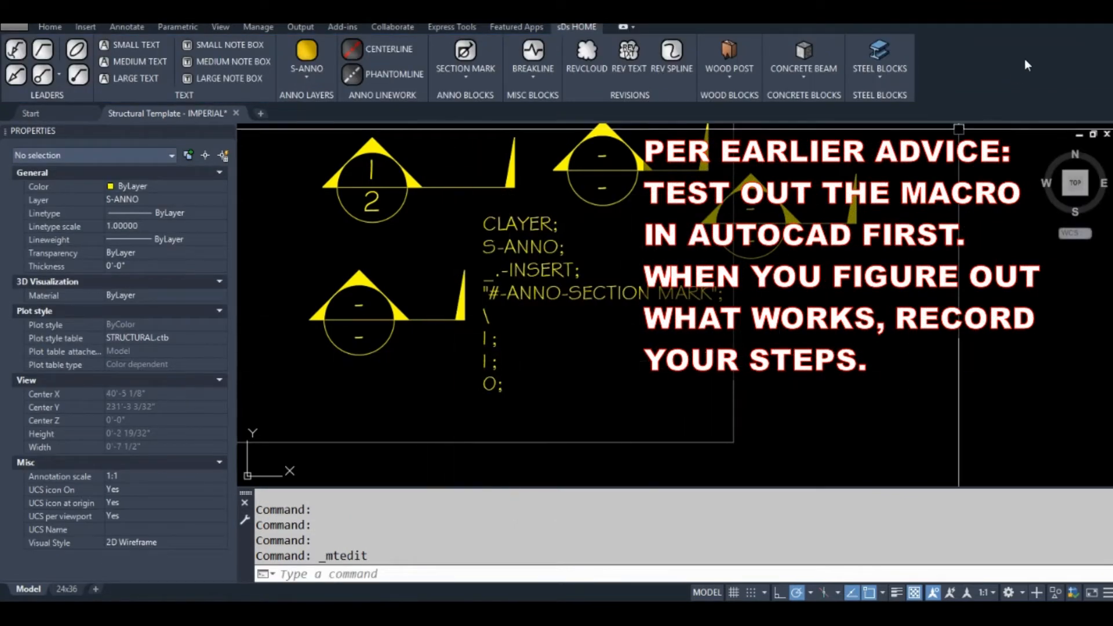